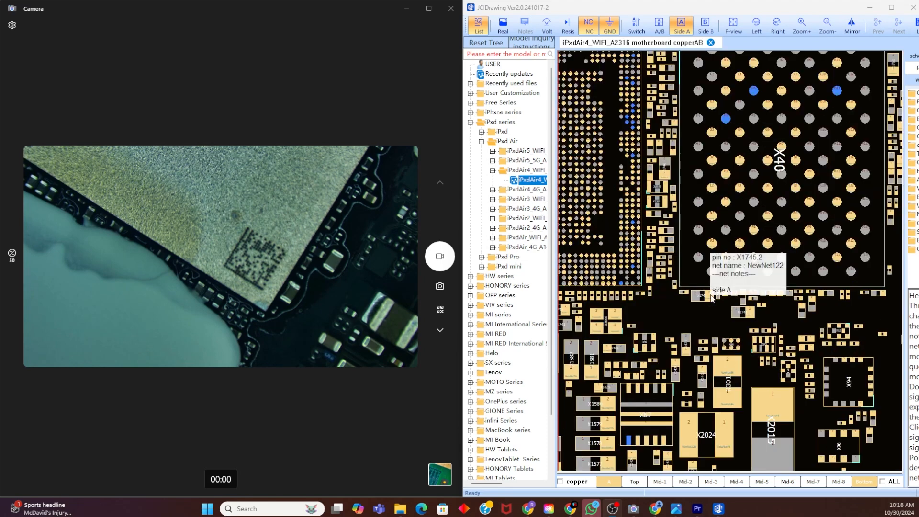
mouse_move(689, 305)
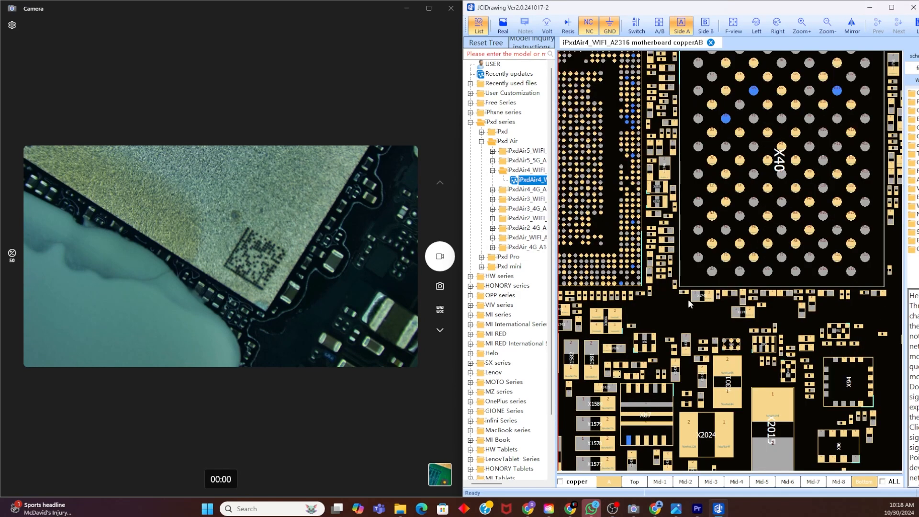
mouse_move(707, 299)
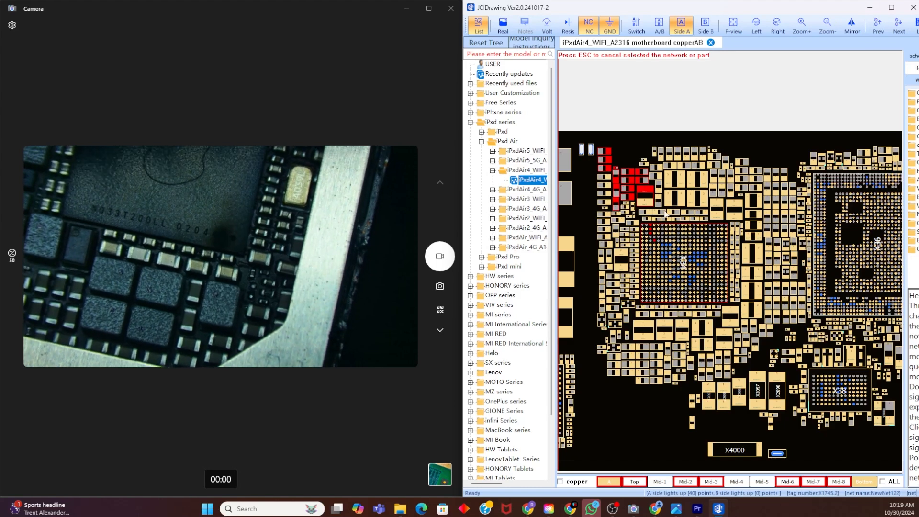
- Highlight net NewNet122 by selecting pin X1745_2 on the iPad Air 4 layout
click(683, 264)
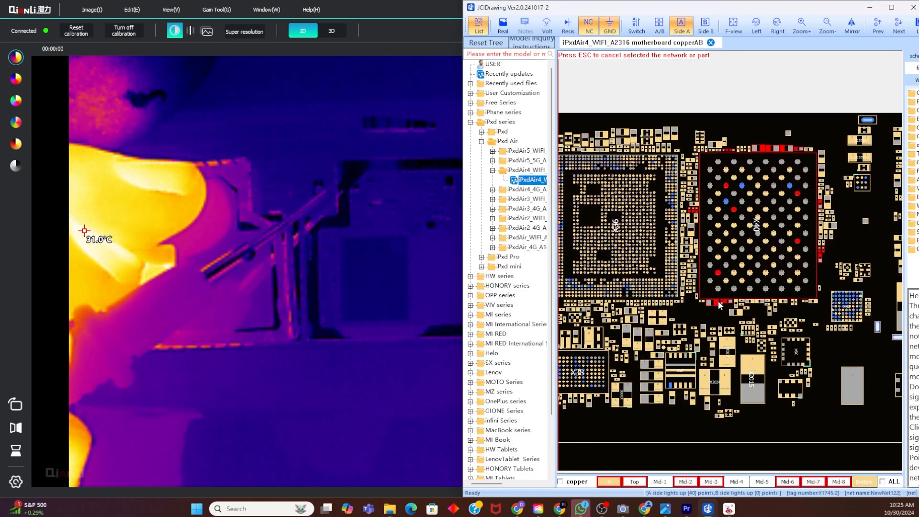
- Inspect pin X764_1 beside the BGA chip, revealing it belongs to the GND net
click(720, 301)
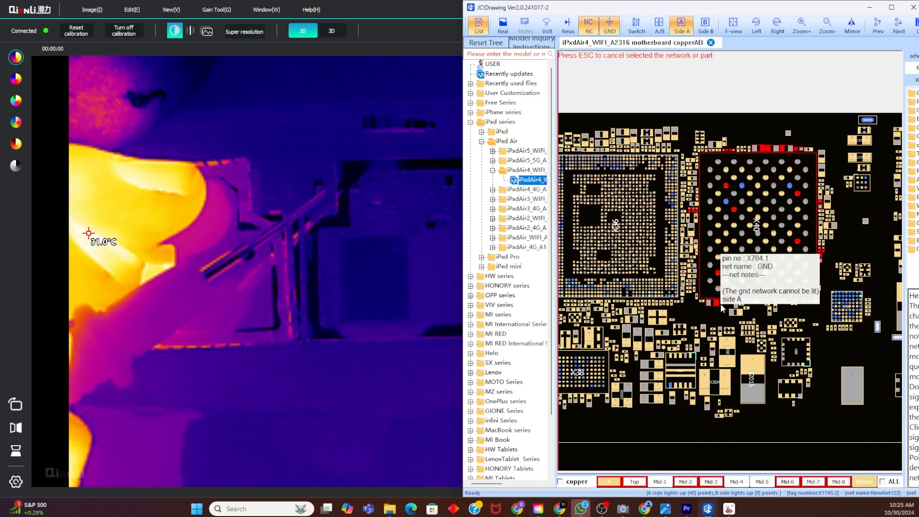